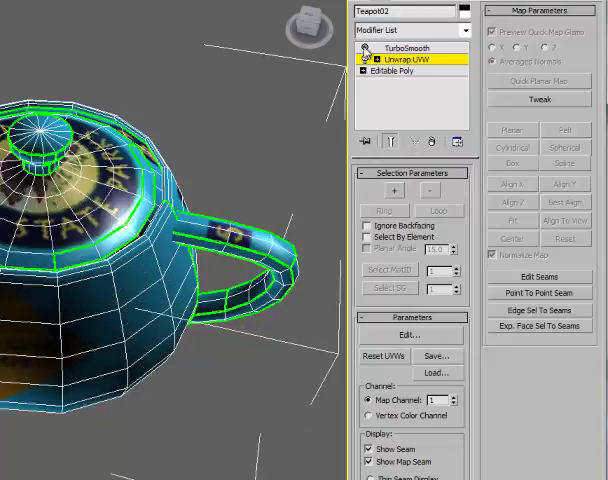
# - Open Teapot02's UV layout with the teapot_lg.jpg decal texture shown behind it
pyautogui.click(408, 335)
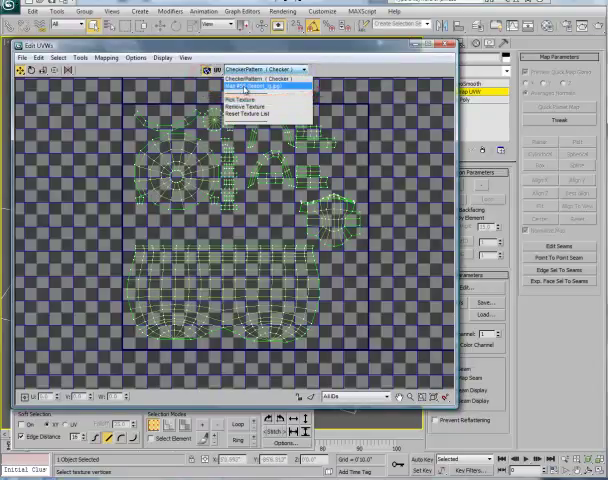
pyautogui.click(270, 83)
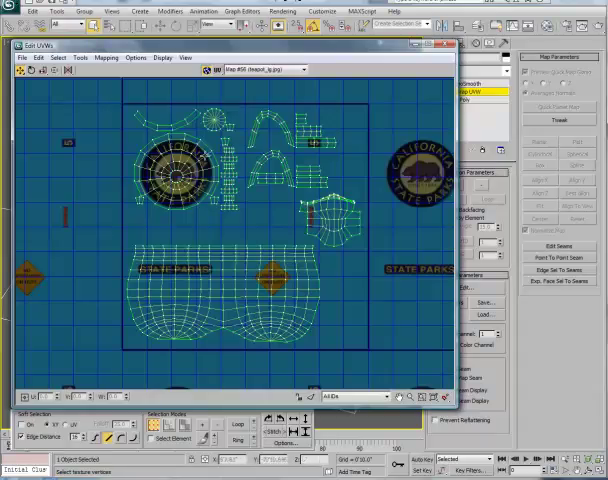
pyautogui.moveTo(160, 140)
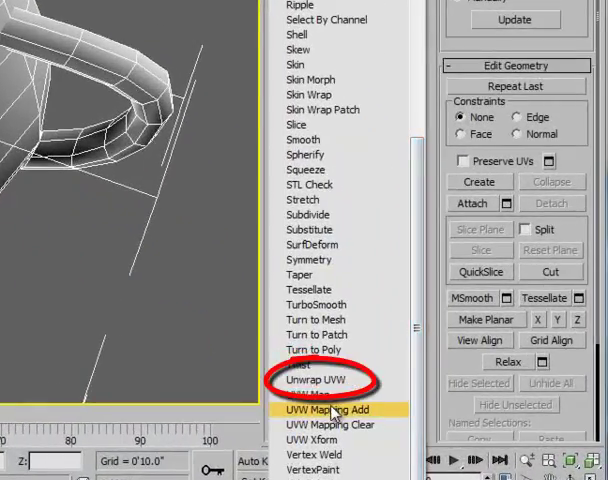
# - Apply an Unwrap UVW modifier to Teapot03 from the Modifier List
pyautogui.click(317, 380)
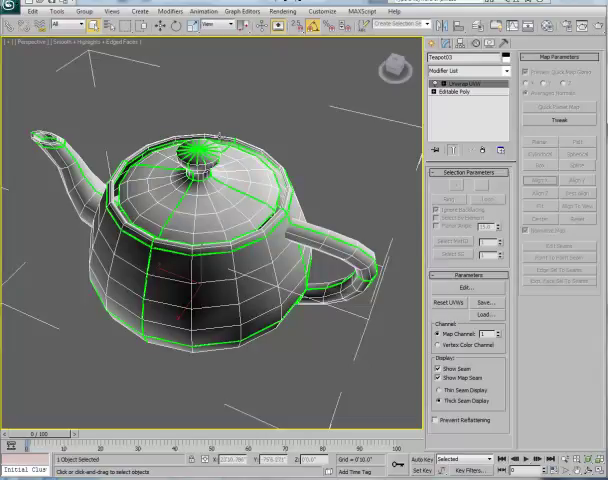
pyautogui.moveTo(393, 123)
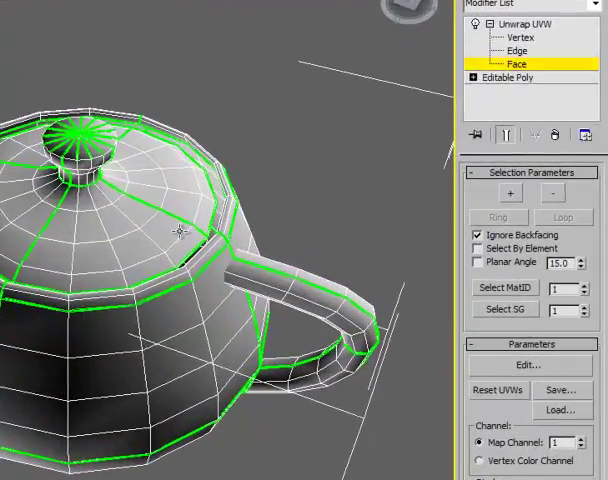
# - Select the handle's faces with Select MatID at Face sub-object level
pyautogui.click(505, 288)
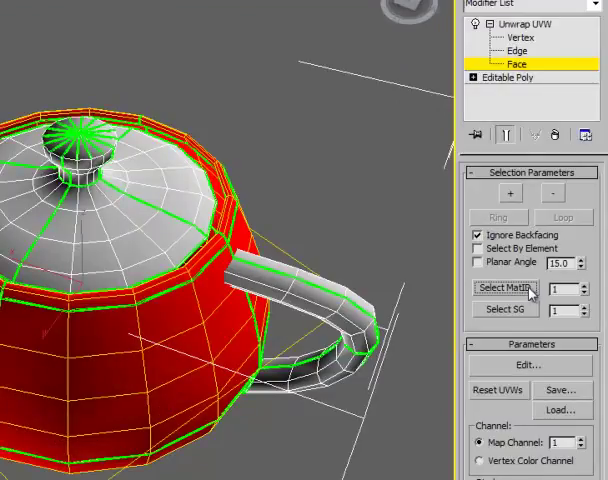
pyautogui.moveTo(591, 293)
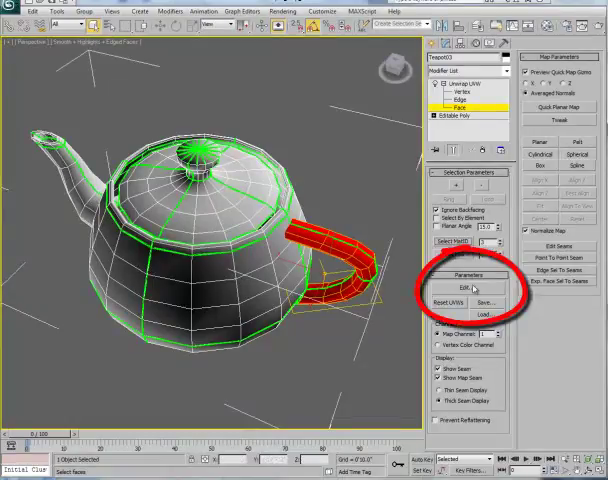
# - Run Flatten Mapping on the handle faces in Edit UVWs and confirm the settings
pyautogui.click(466, 288)
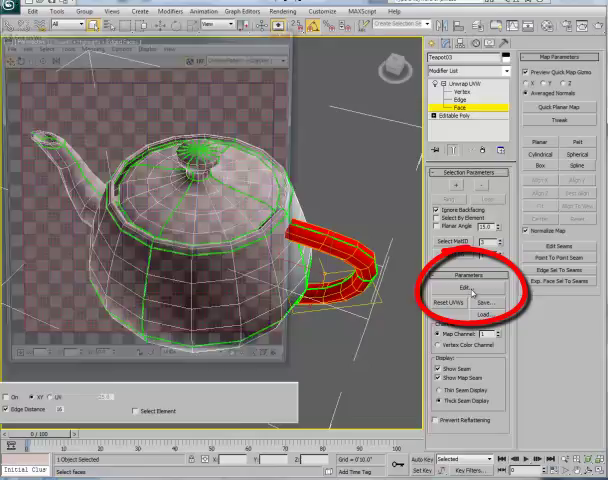
pyautogui.click(463, 290)
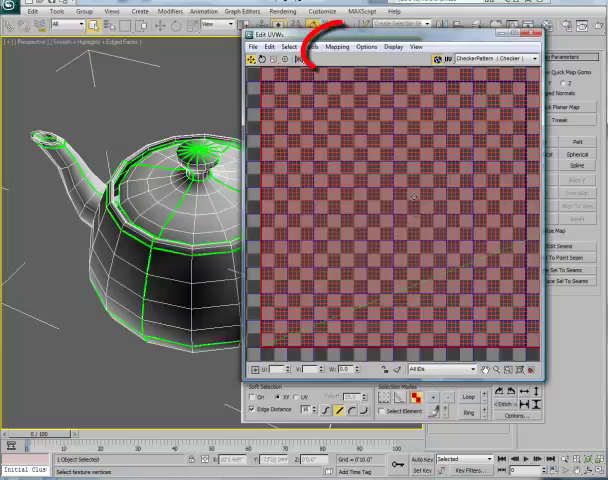
pyautogui.click(338, 46)
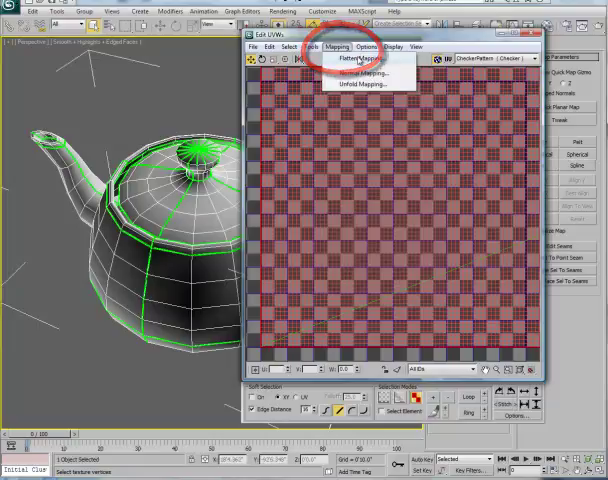
pyautogui.click(356, 58)
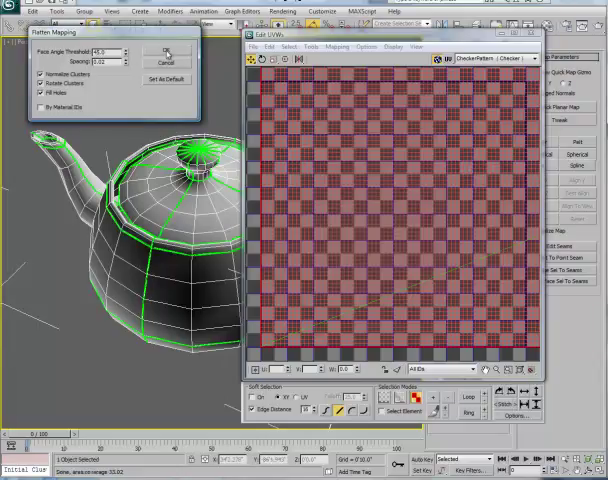
pyautogui.click(165, 51)
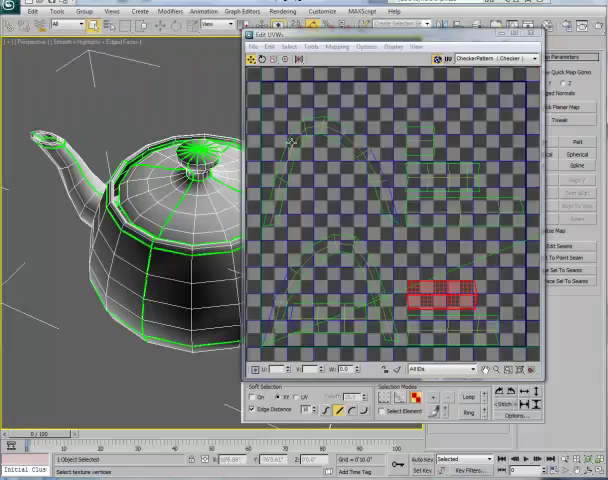
pyautogui.moveTo(428, 172)
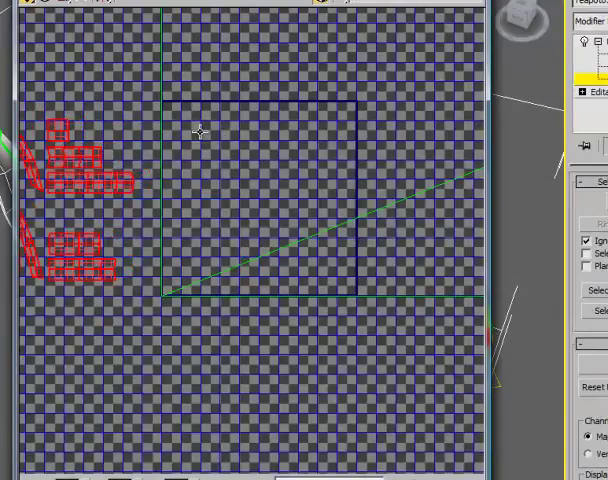
pyautogui.moveTo(250, 308)
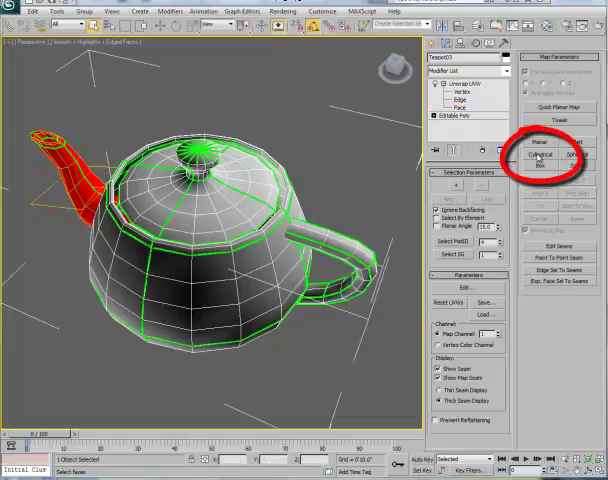
# - Project the spout faces cylindrically and Best Align the projection to the spout
pyautogui.click(540, 155)
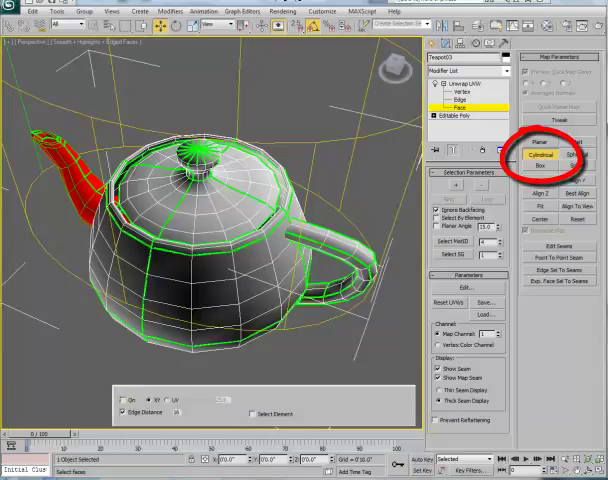
pyautogui.click(541, 154)
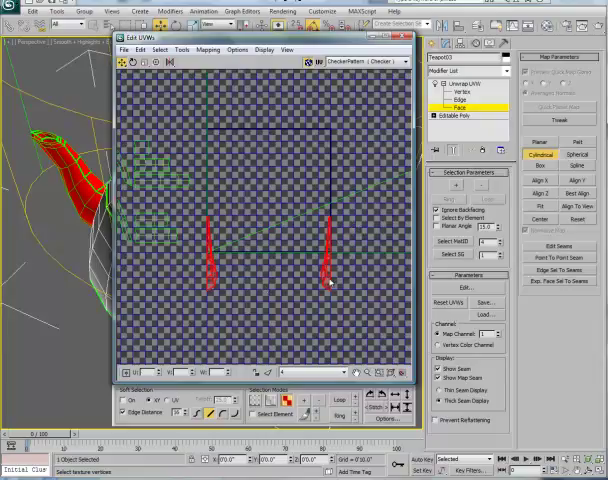
pyautogui.moveTo(320, 298)
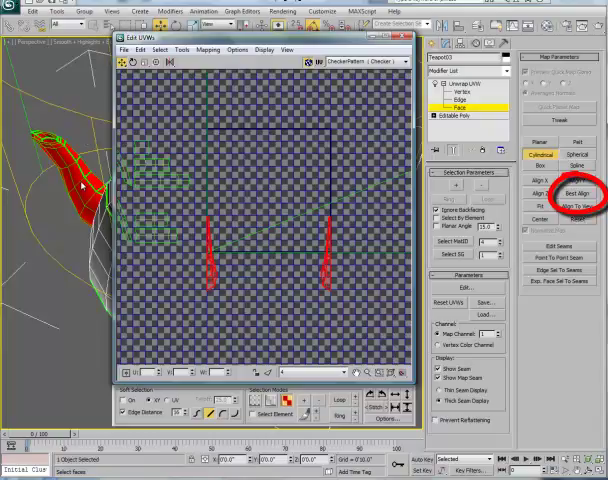
pyautogui.click(575, 192)
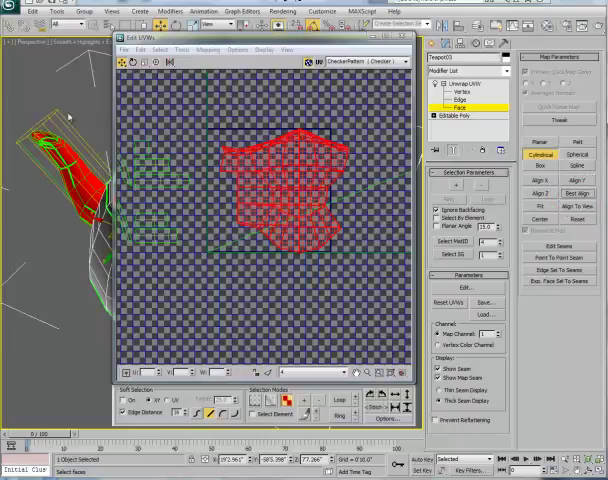
pyautogui.moveTo(24, 179)
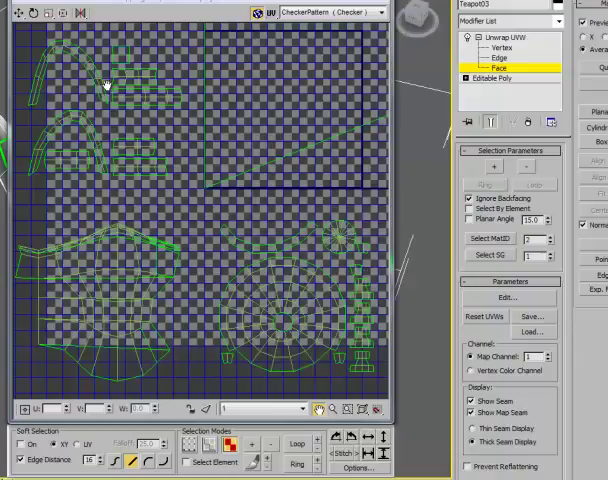
pyautogui.moveTo(290, 273)
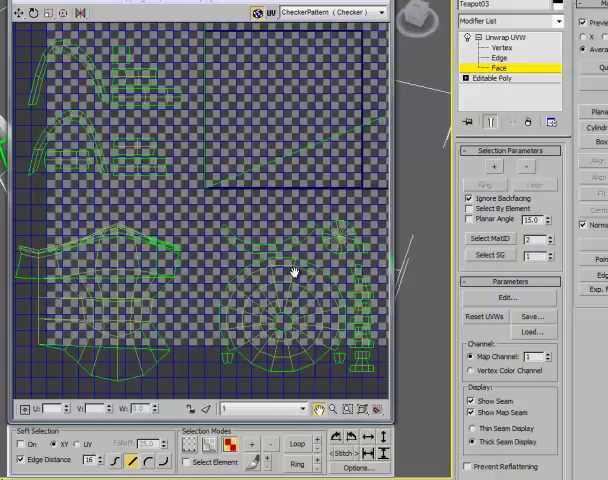
pyautogui.moveTo(131, 255)
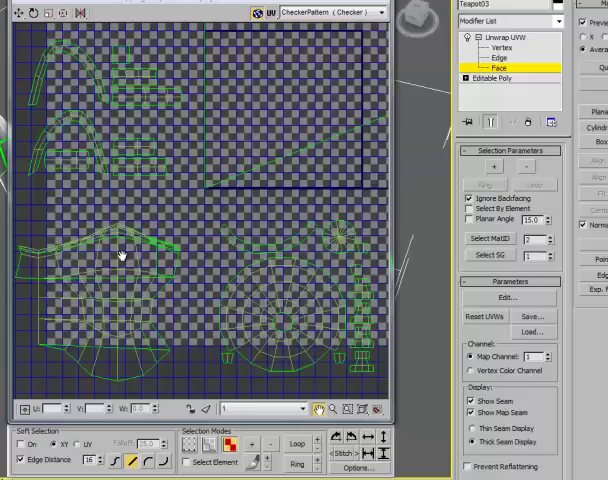
pyautogui.moveTo(550, 248)
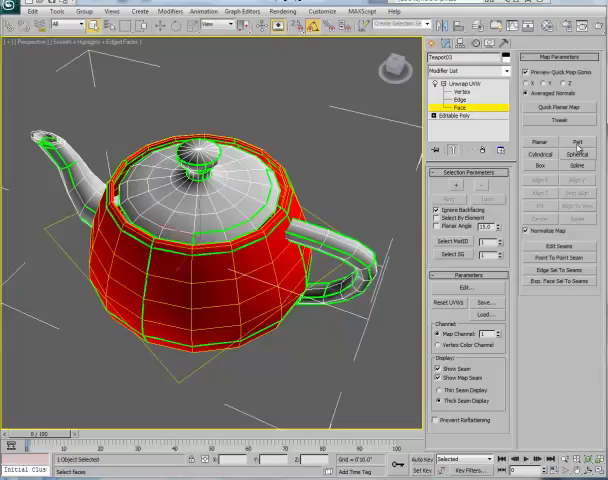
pyautogui.moveTo(388, 210)
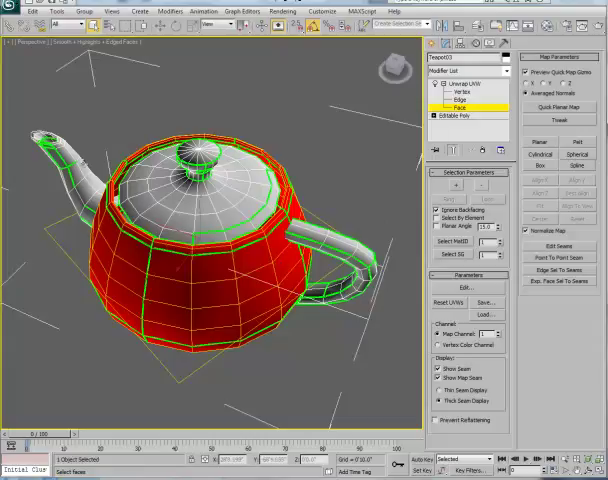
pyautogui.moveTo(332, 270)
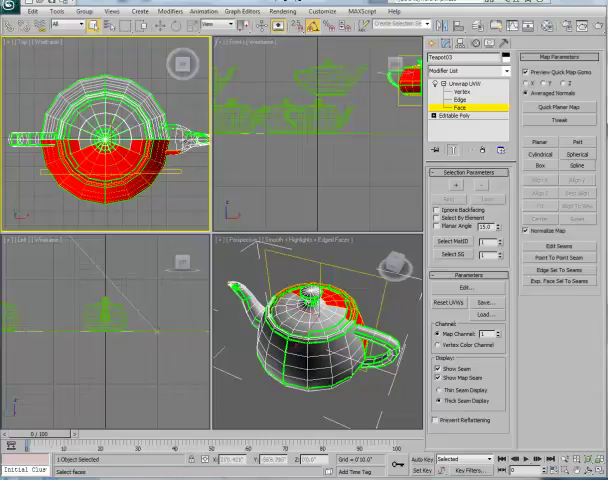
pyautogui.moveTo(185, 165)
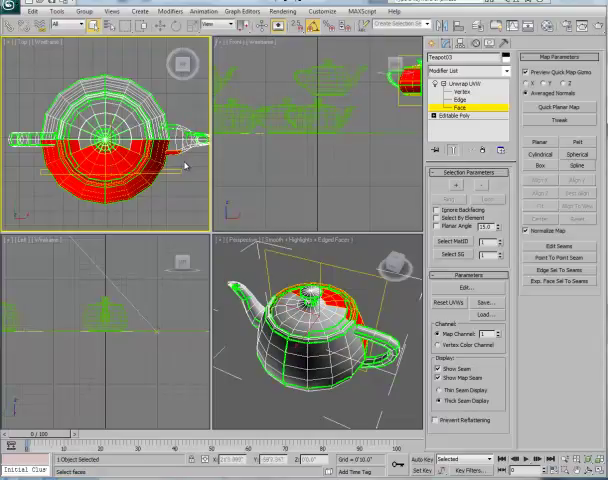
pyautogui.moveTo(169, 208)
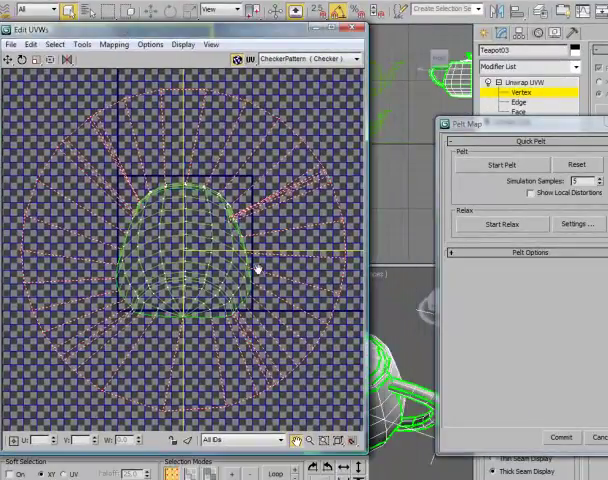
pyautogui.moveTo(245, 218)
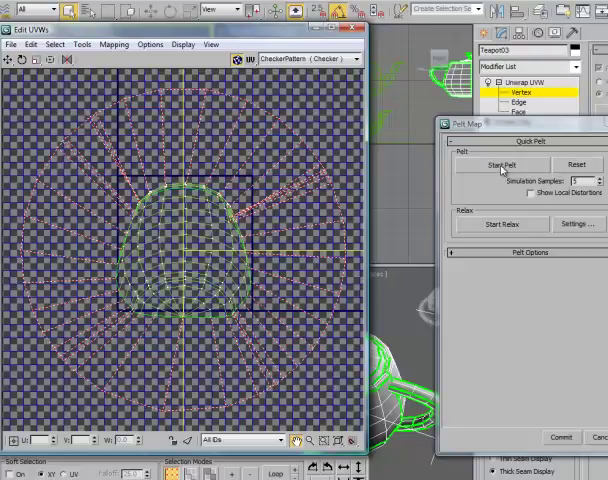
# - Start the Pelt Map simulation to stretch the top faces' UVs outward
pyautogui.click(503, 164)
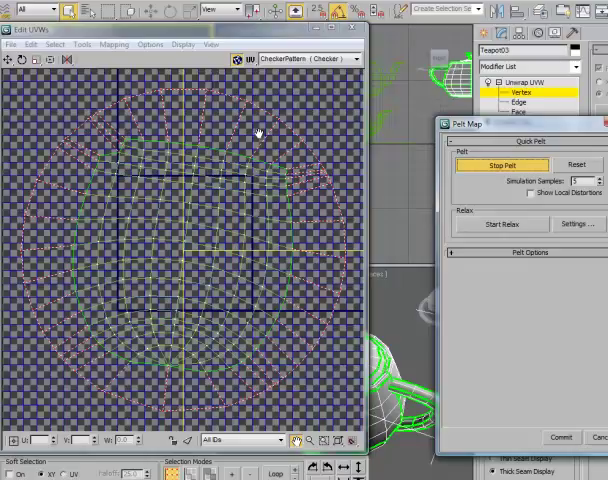
pyautogui.moveTo(347, 90)
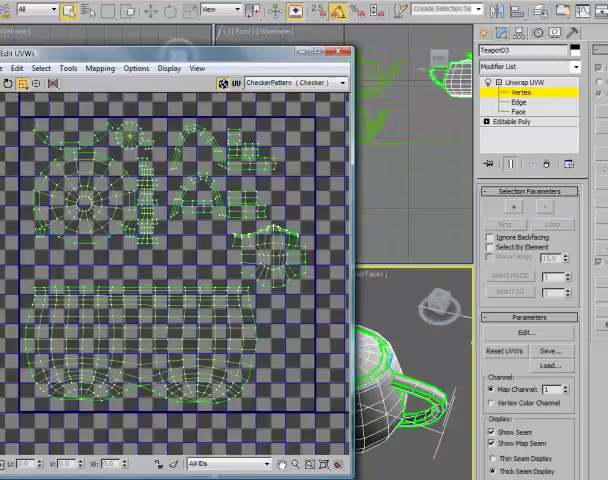
pyautogui.moveTo(404, 256)
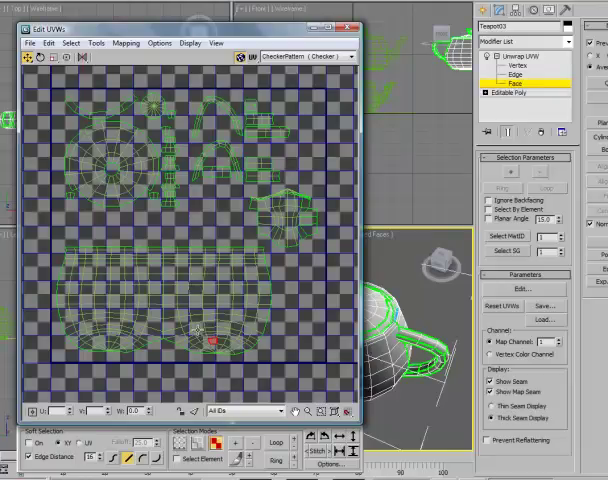
pyautogui.moveTo(198, 330)
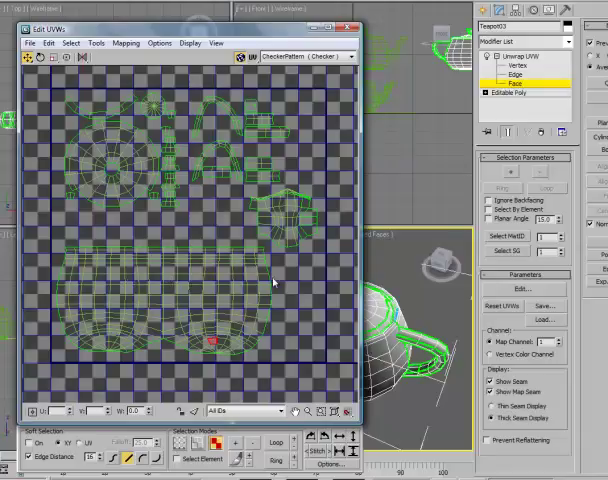
pyautogui.moveTo(216, 262)
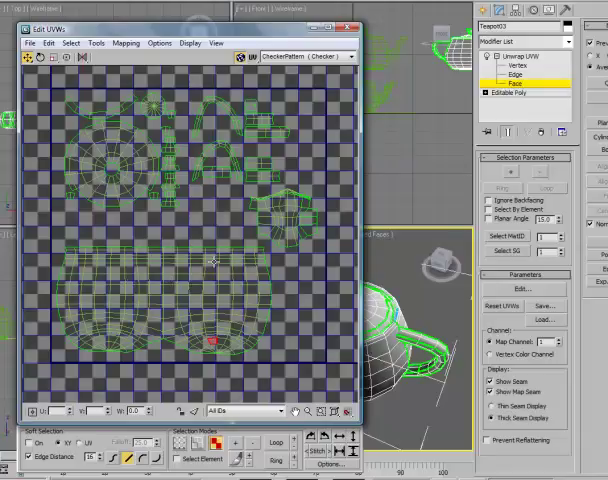
pyautogui.moveTo(163, 270)
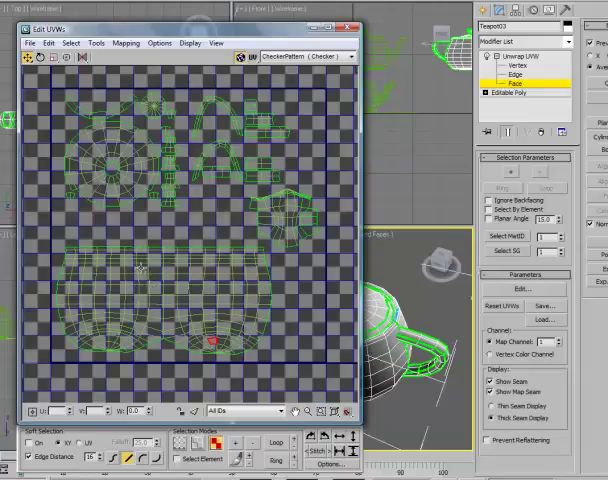
pyautogui.moveTo(160, 275)
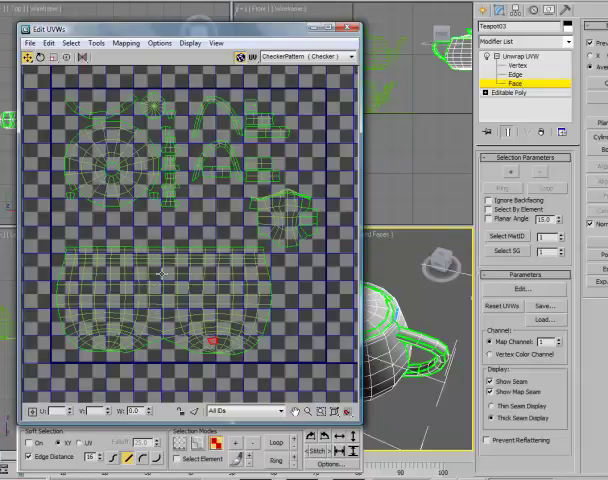
pyautogui.moveTo(240, 317)
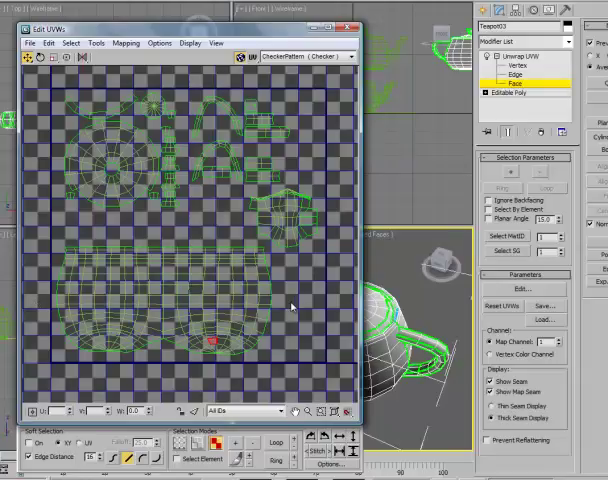
pyautogui.moveTo(160, 278)
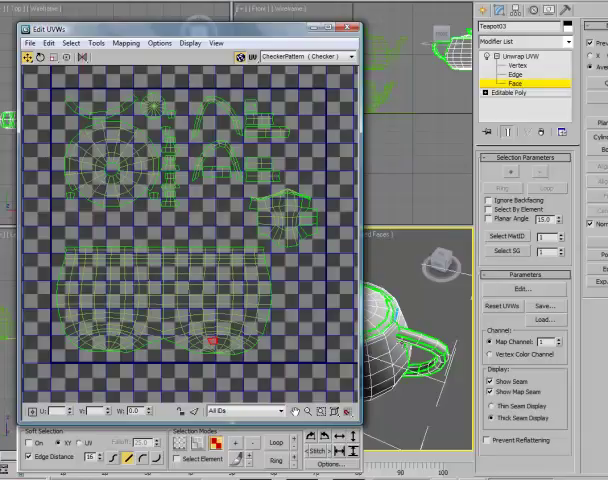
# - Select the body piece's UV vertices and apply Mirror Vertical
pyautogui.click(502, 72)
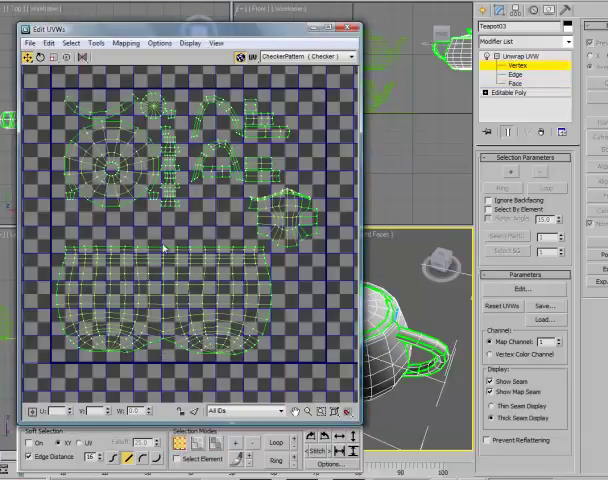
pyautogui.click(168, 443)
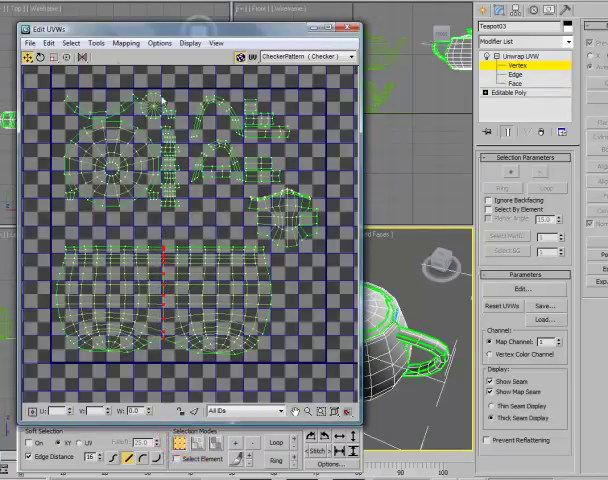
pyautogui.click(96, 43)
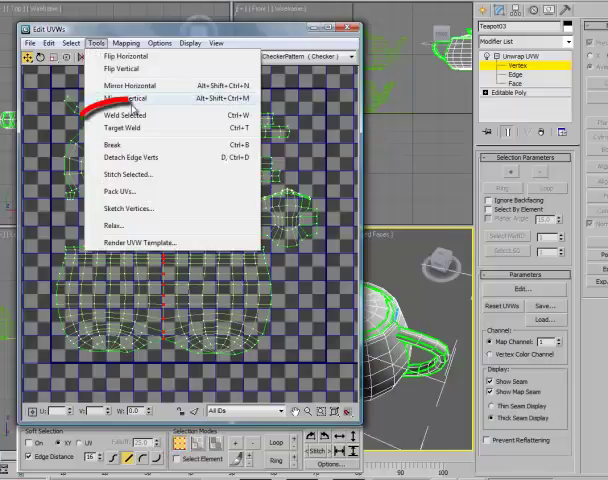
pyautogui.click(122, 102)
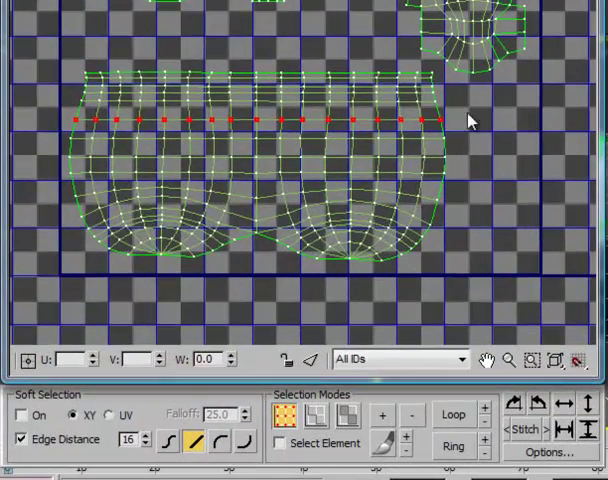
pyautogui.moveTo(70, 118)
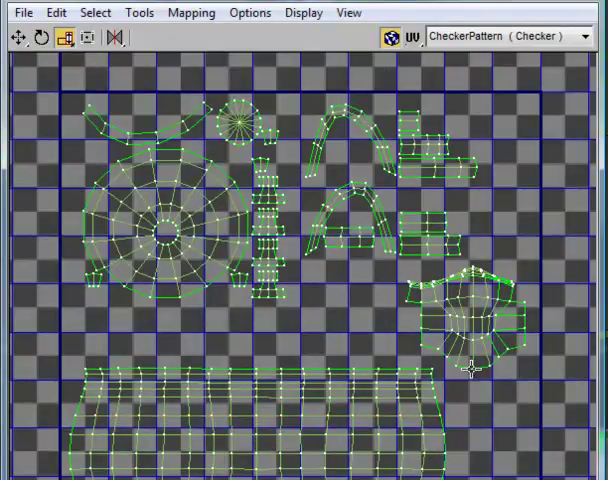
pyautogui.moveTo(445, 470)
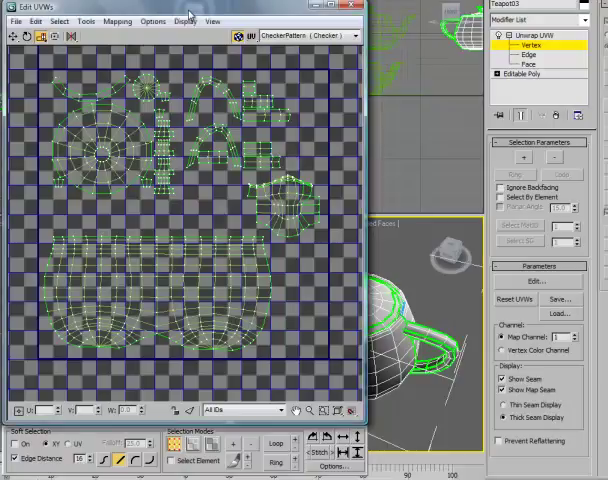
# - Render a 1024x1024 UVW template image of the teapot layout
pyautogui.click(86, 21)
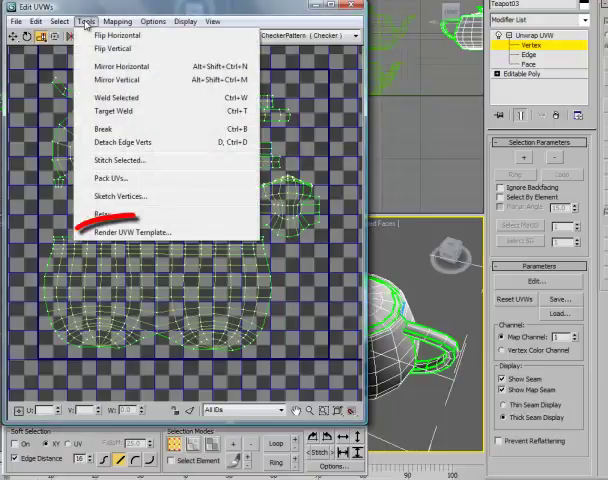
pyautogui.moveTo(125, 232)
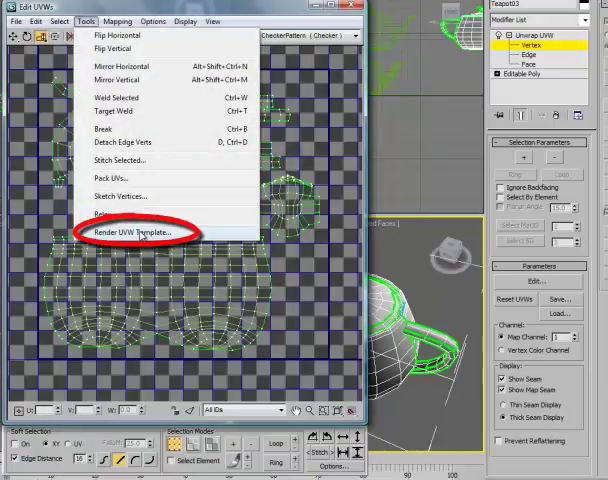
pyautogui.click(128, 231)
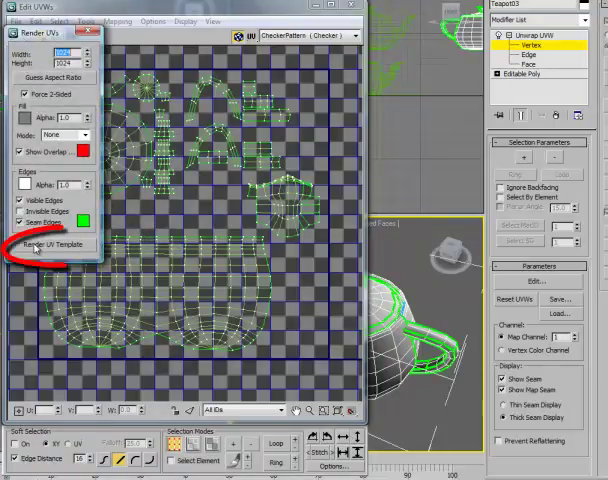
pyautogui.click(52, 245)
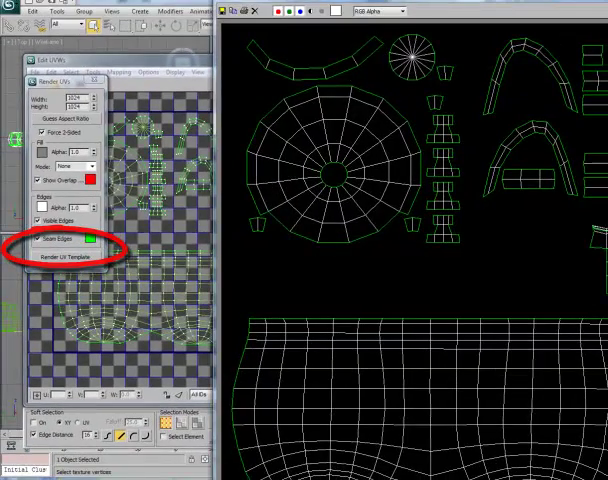
pyautogui.click(64, 258)
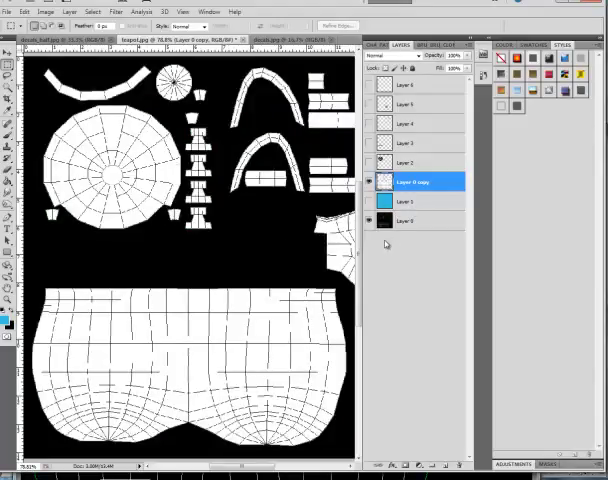
# - Make the blue Layer 1 visible beneath the white UV wireframe
pyautogui.click(370, 221)
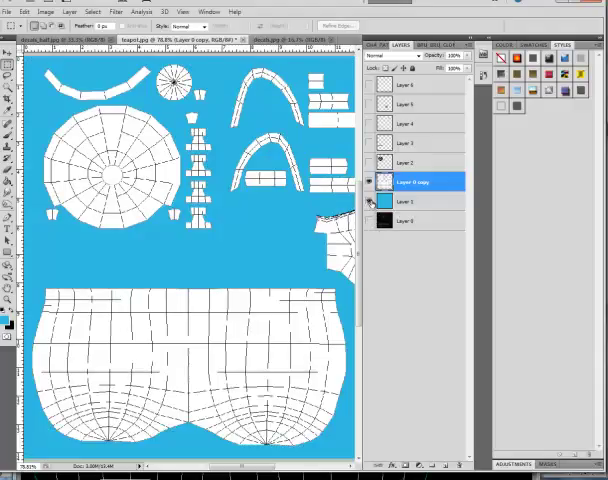
pyautogui.moveTo(369, 203)
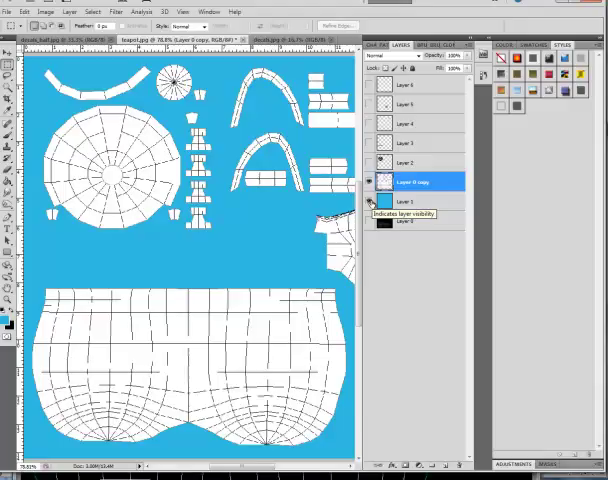
pyautogui.moveTo(380, 214)
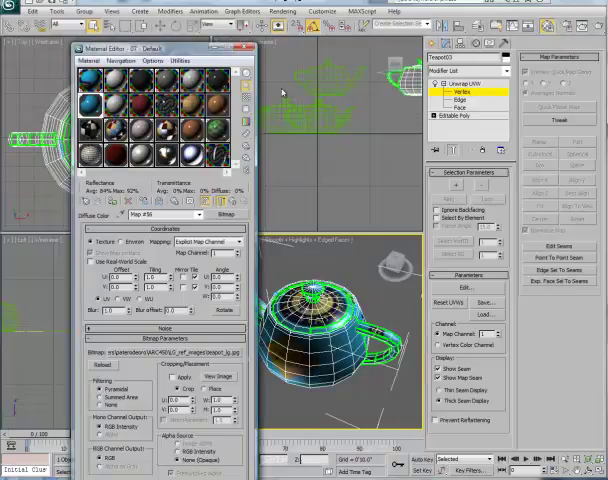
# - Close the Material Editor to view the textured teapot and exit Vertex sub-object level
pyautogui.click(247, 47)
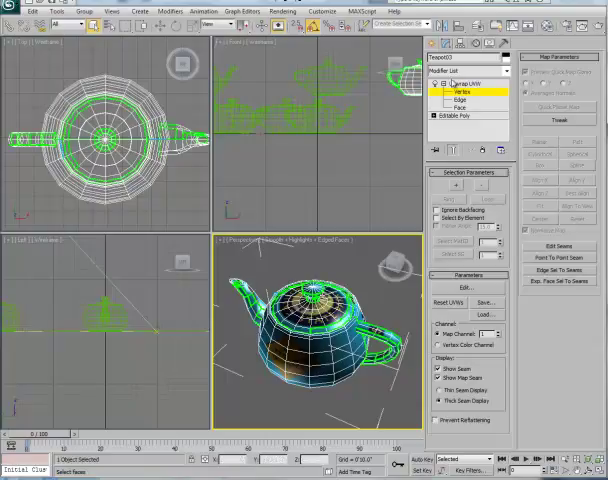
pyautogui.moveTo(170, 168)
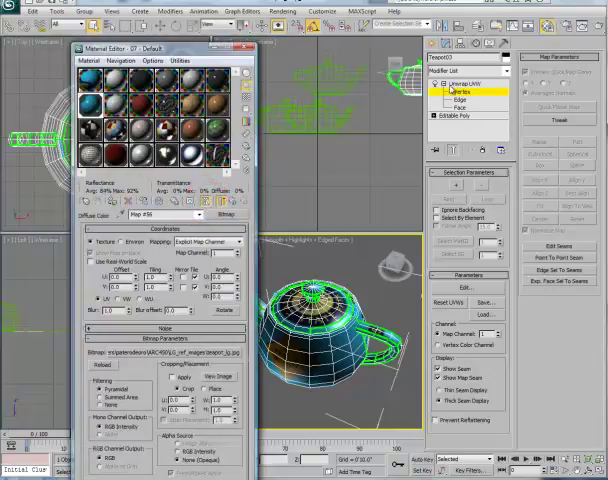
pyautogui.click(443, 82)
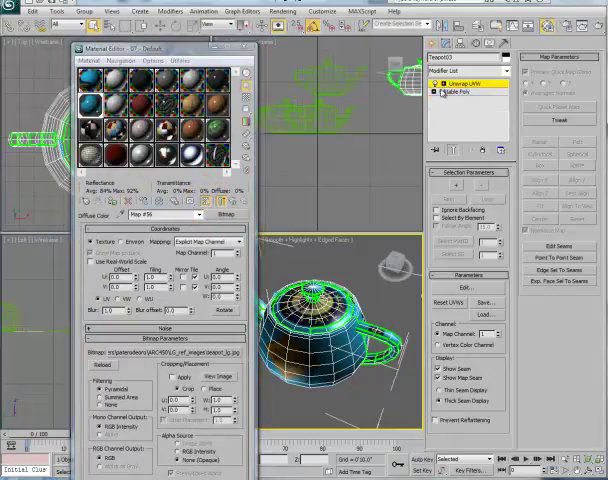